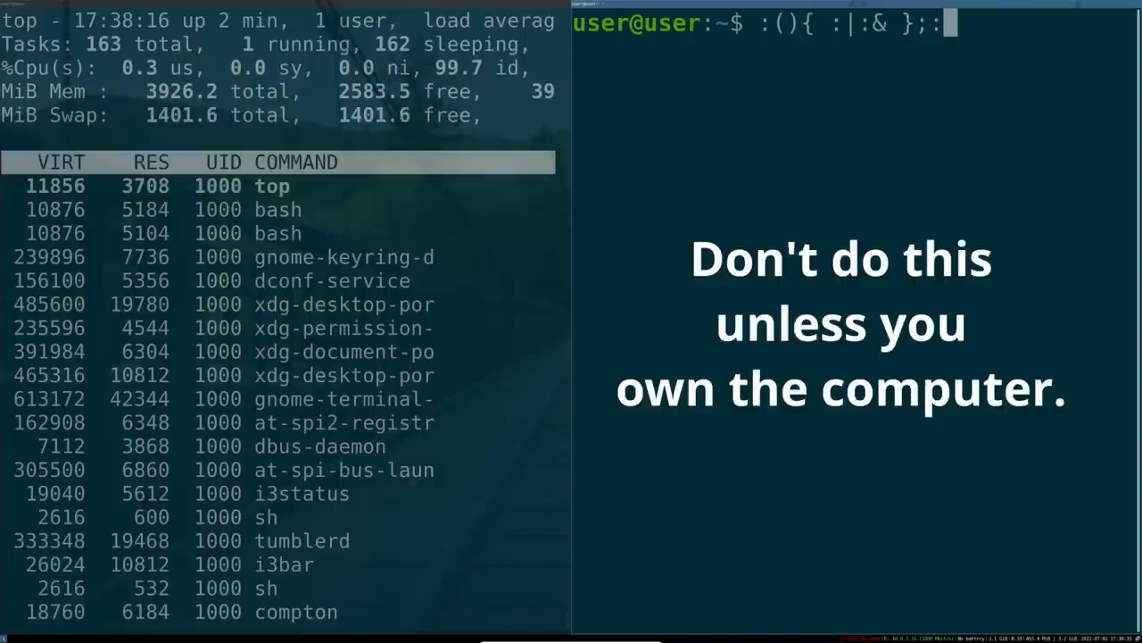
- Launch the :(){ :|:& };: fork bomb at the prompt while top runs beside it
{"action": "key", "text": "Return"}
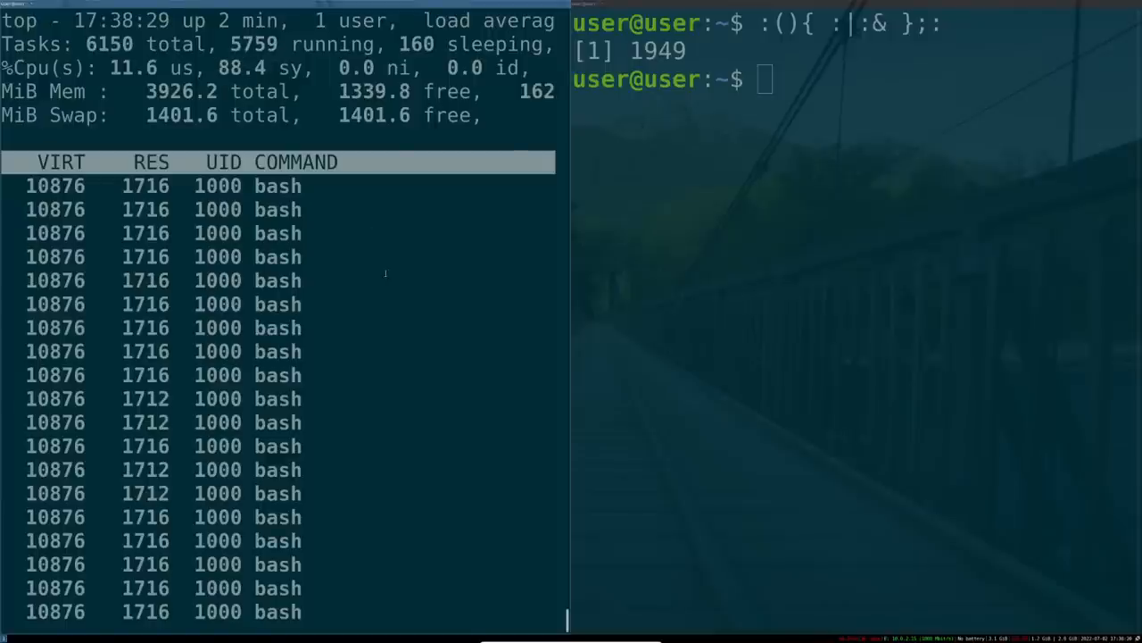
- Type 'asdfasdfasdf' to test whether the locked-up system responds
{"action": "type", "text": "asdfasdfasdf"}
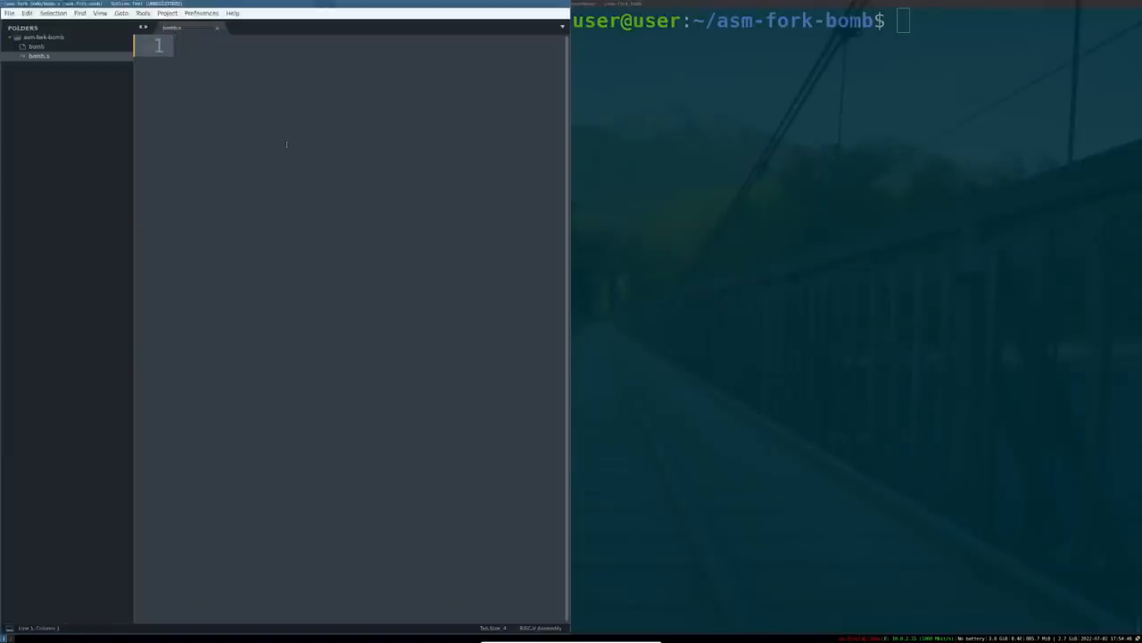
- Write the _start loop with mov $0x39, %rax, syscall, jmp _start; type 'gcc -o bomb bomb.s -nostdlib'
{"action": "type", "text": ".glbal _start"}
{"action": "type", "text": "_start:"}
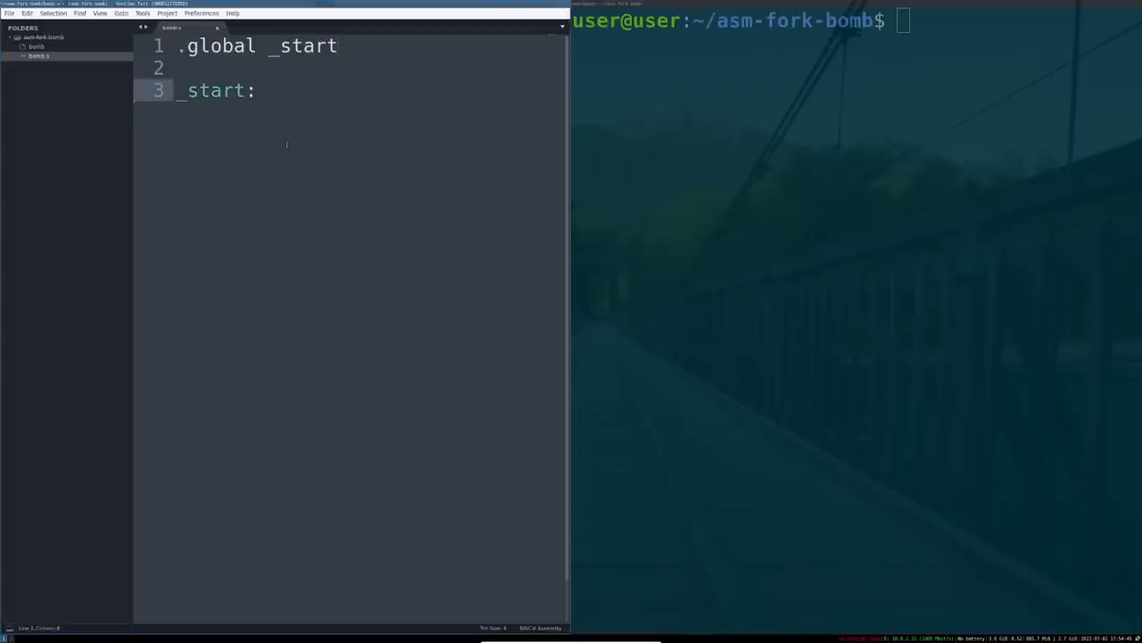
{"action": "key", "text": "enter"}
{"action": "type", "text": "mov %"}
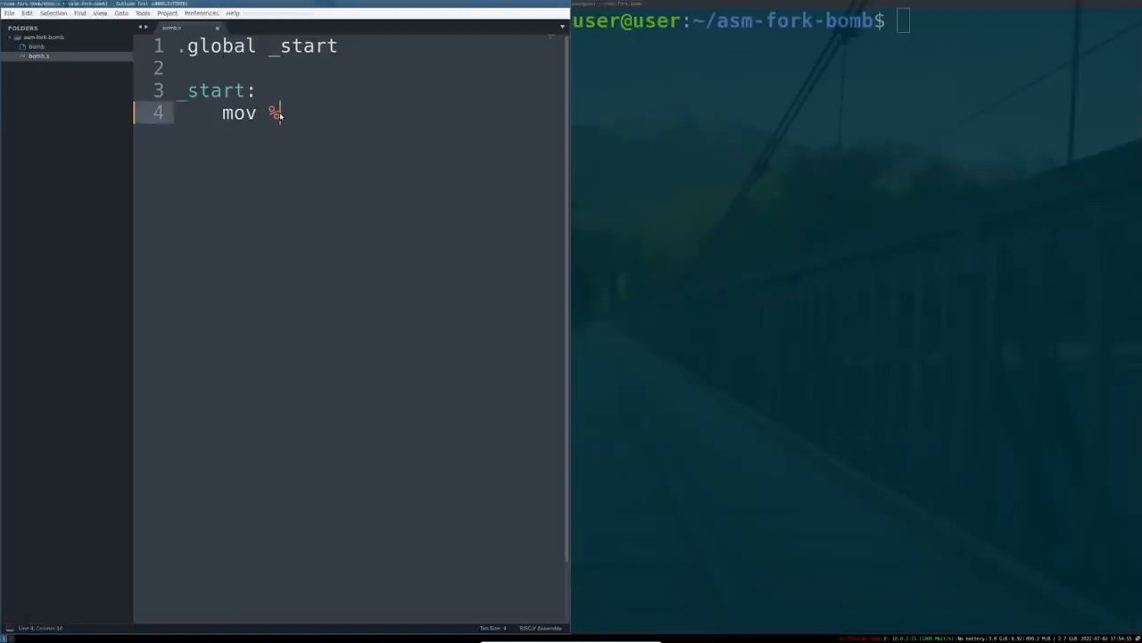
{"action": "type", "text": "$0"}
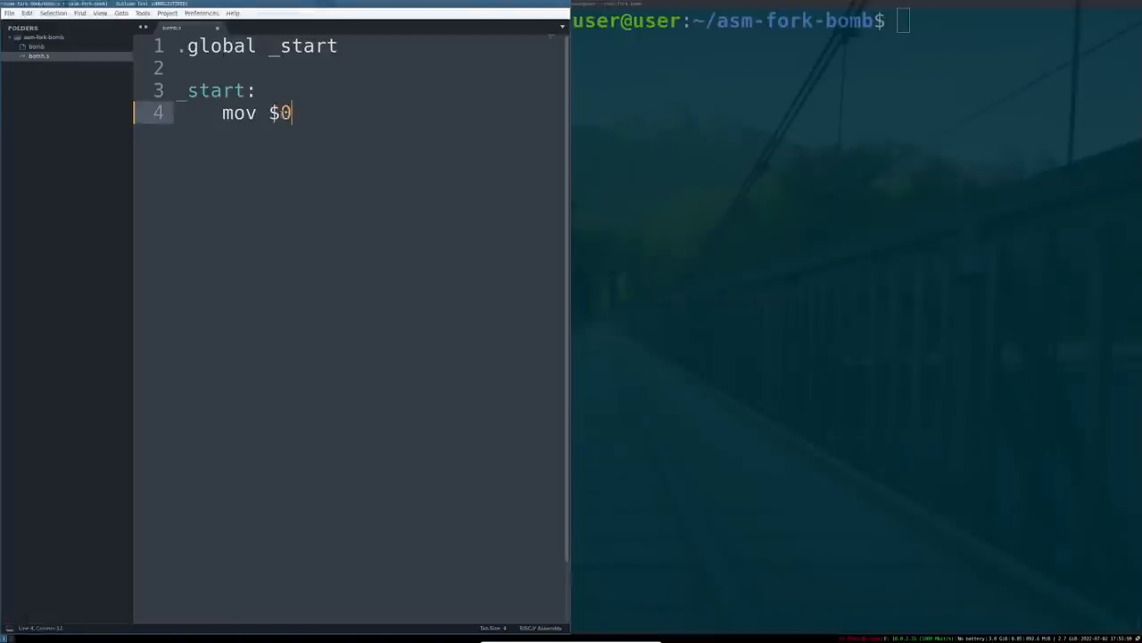
{"action": "type", "text": "x39, %"}
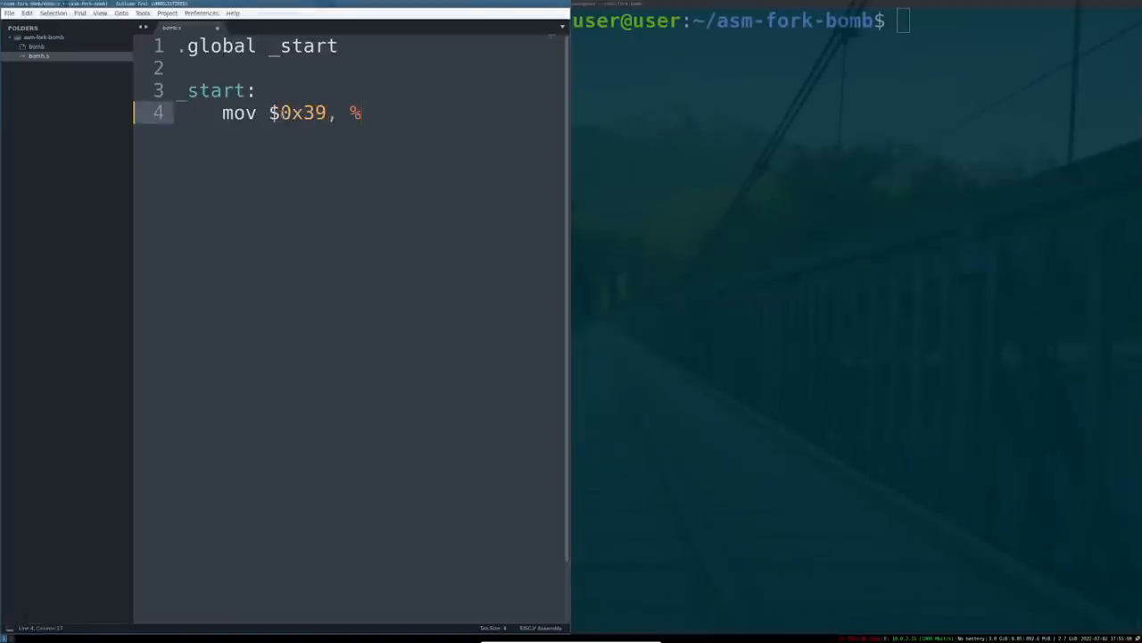
{"action": "type", "text": "rax"}
{"action": "type", "text": "syscall"}
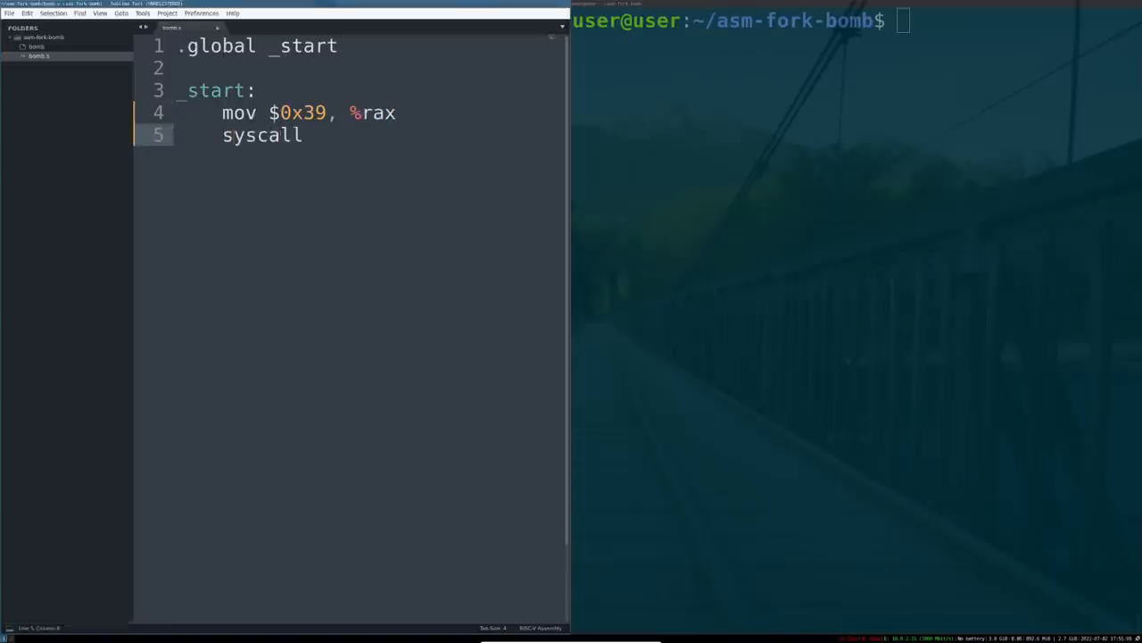
{"action": "type", "text": "jmp"}
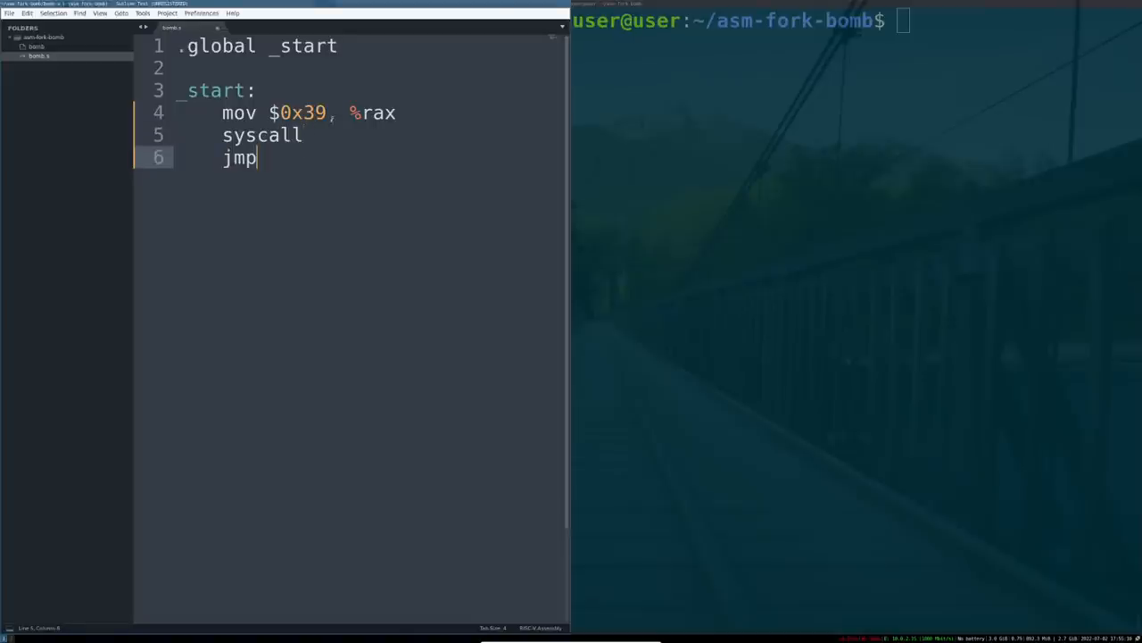
{"action": "type", "text": "_start"}
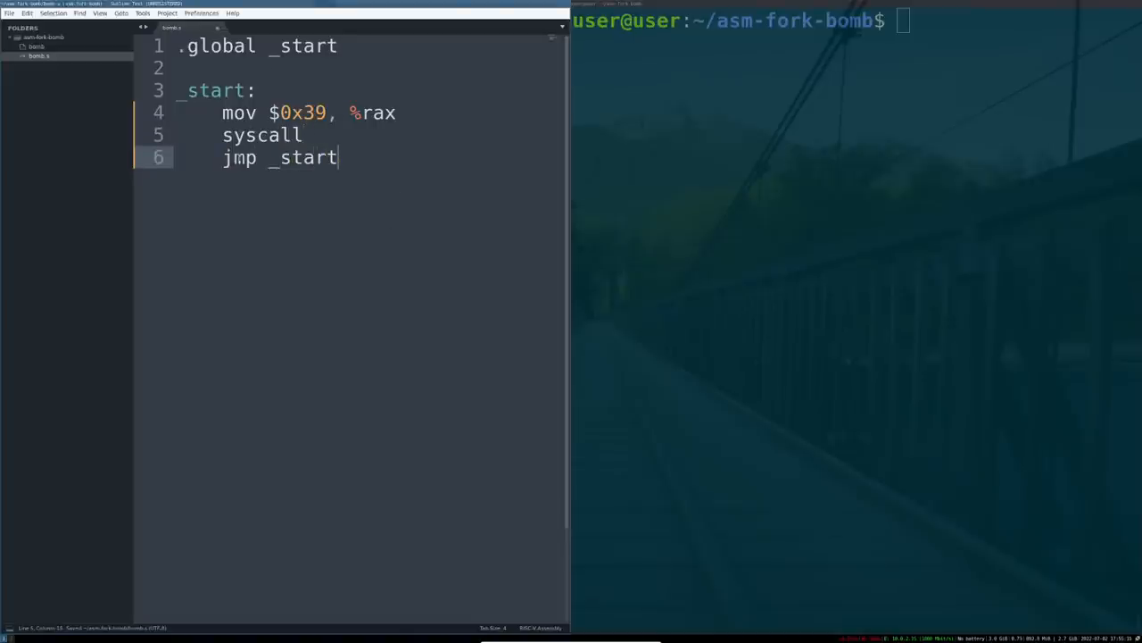
{"action": "type", "text": "gcc -o bomb bomb.s -nostdlib"}
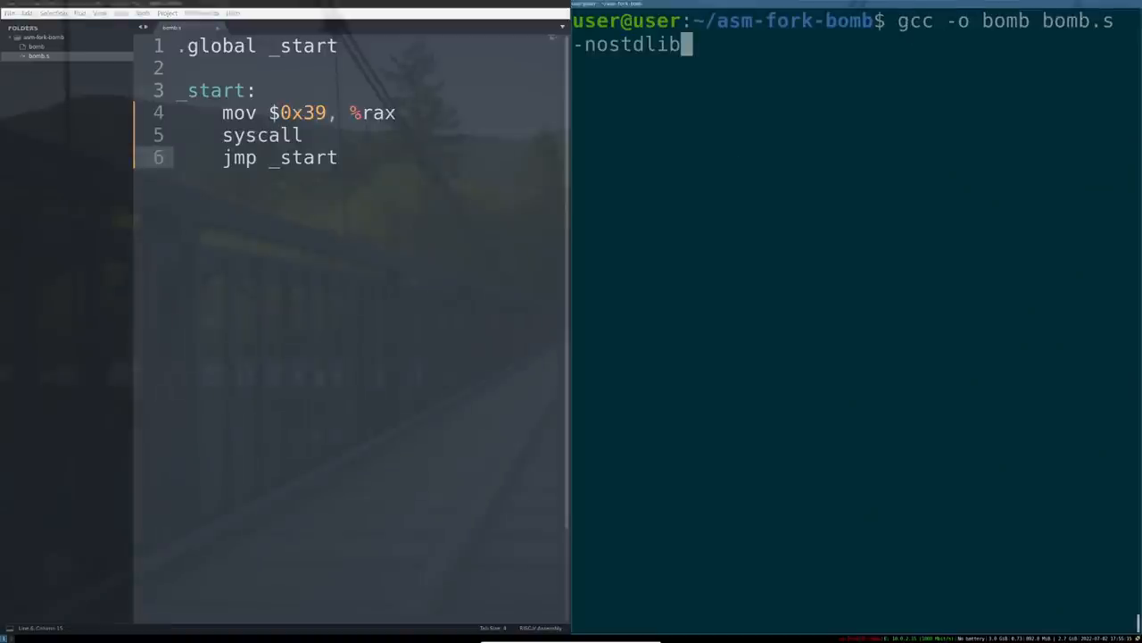